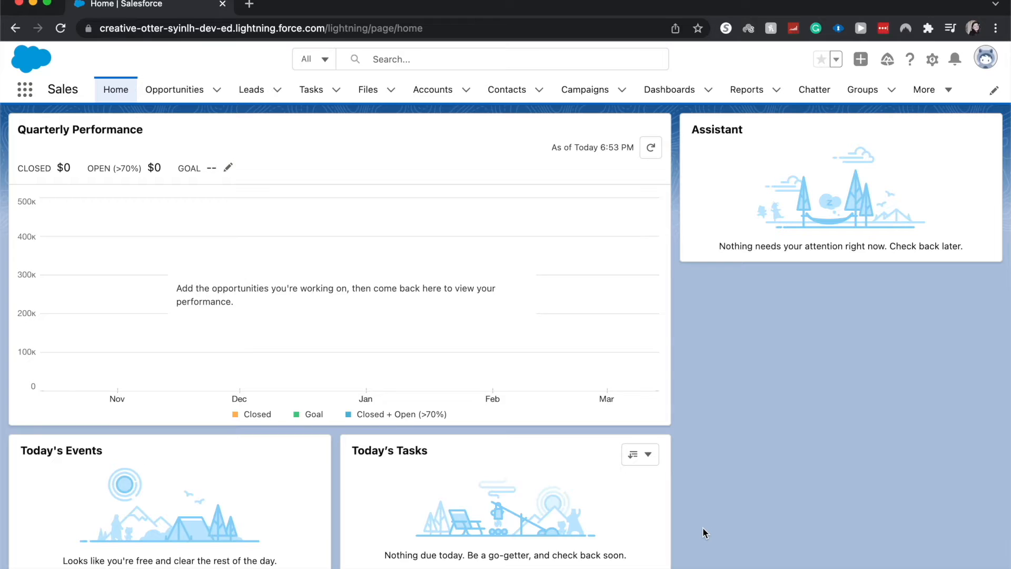
mouse_move(667, 97)
text(d)
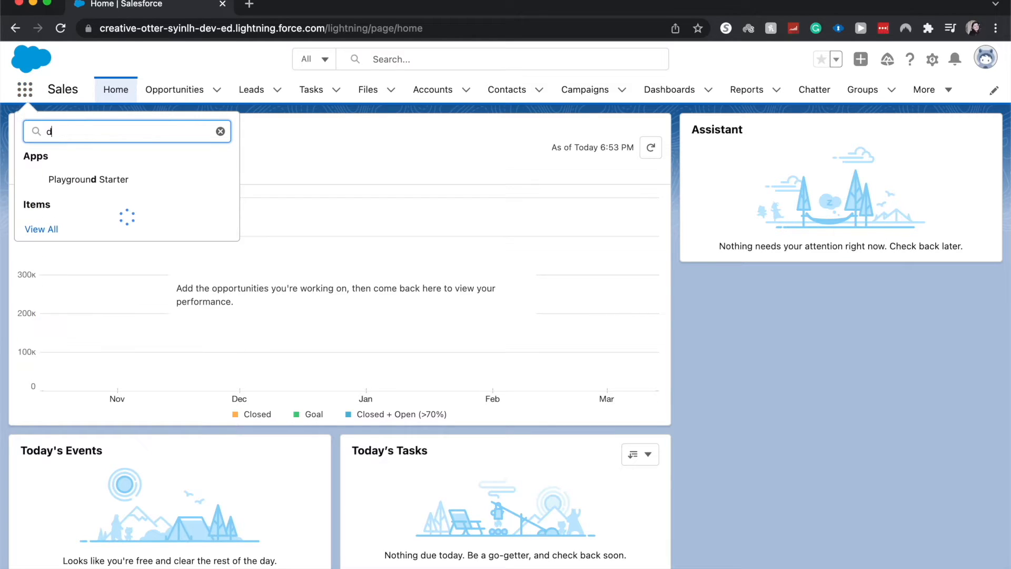
- Search the App Launcher for 'dash' and go to the Dashboards list
text(ash)
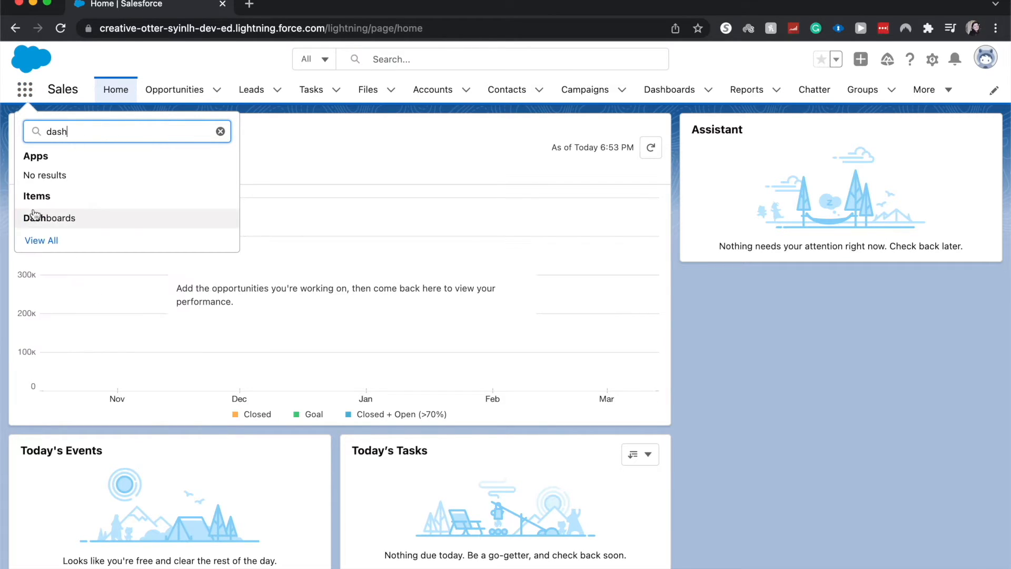
click(49, 218)
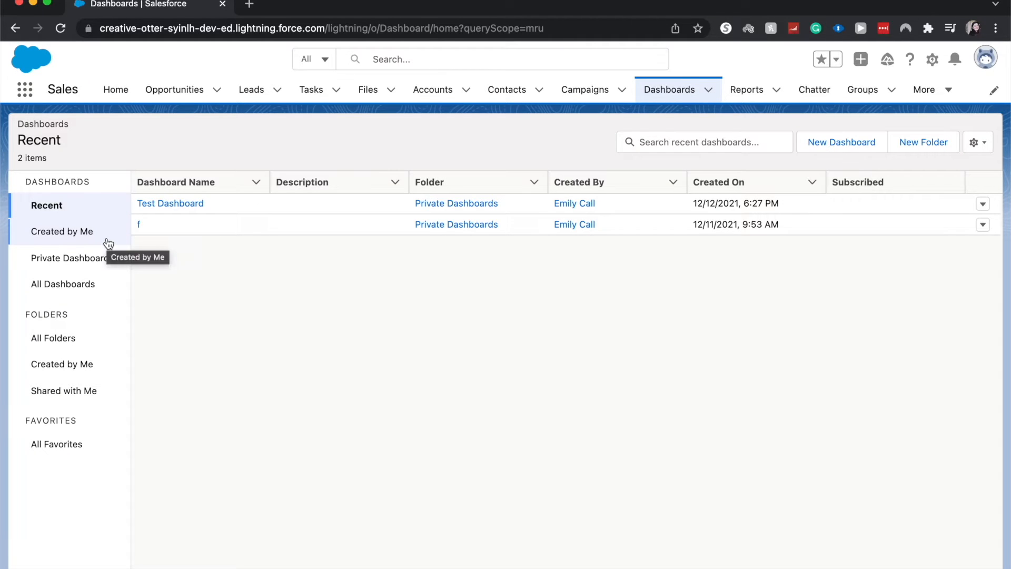
mouse_move(176, 217)
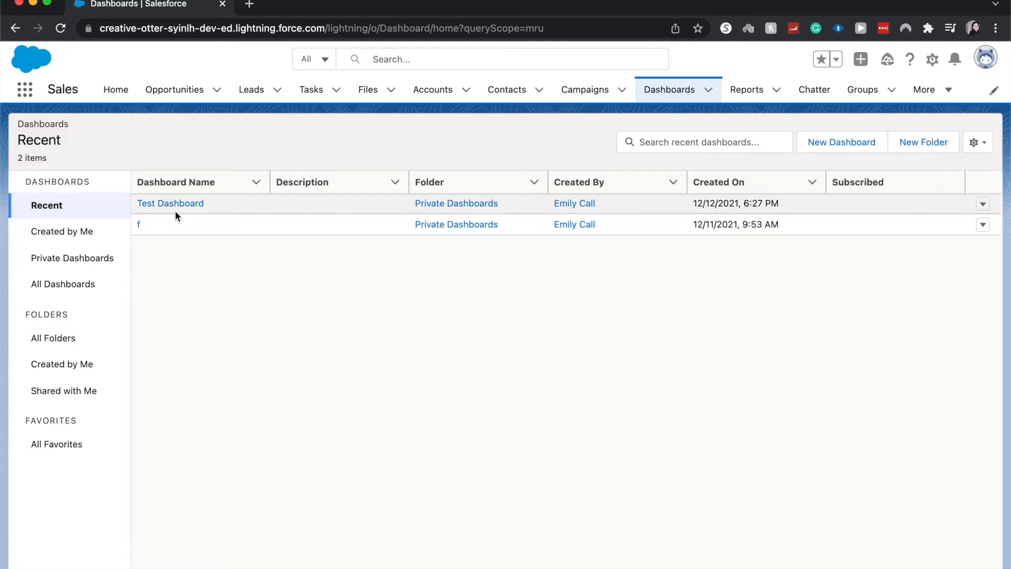
mouse_move(872, 165)
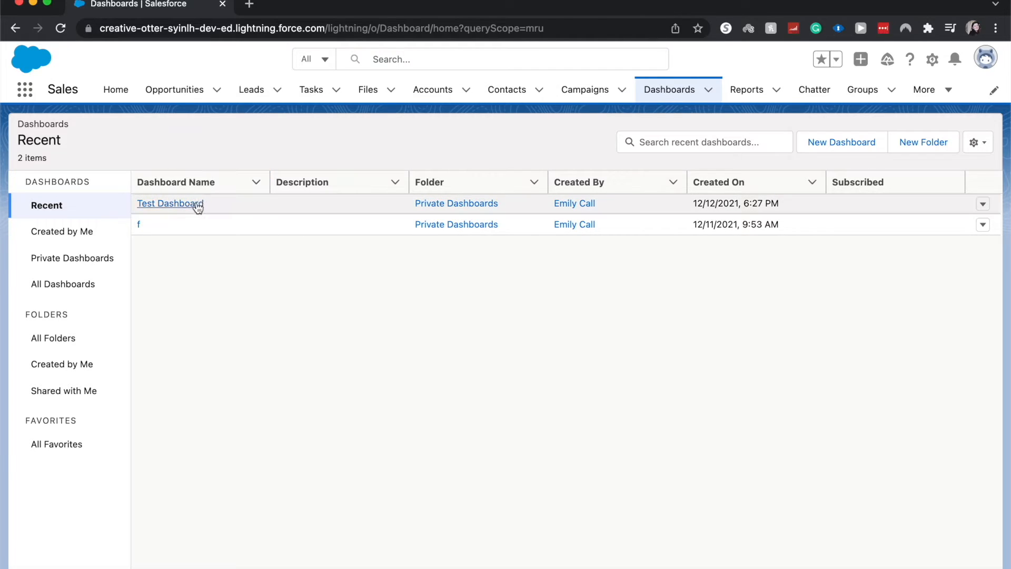
- Open Test Dashboard from the Recent dashboards list
click(169, 203)
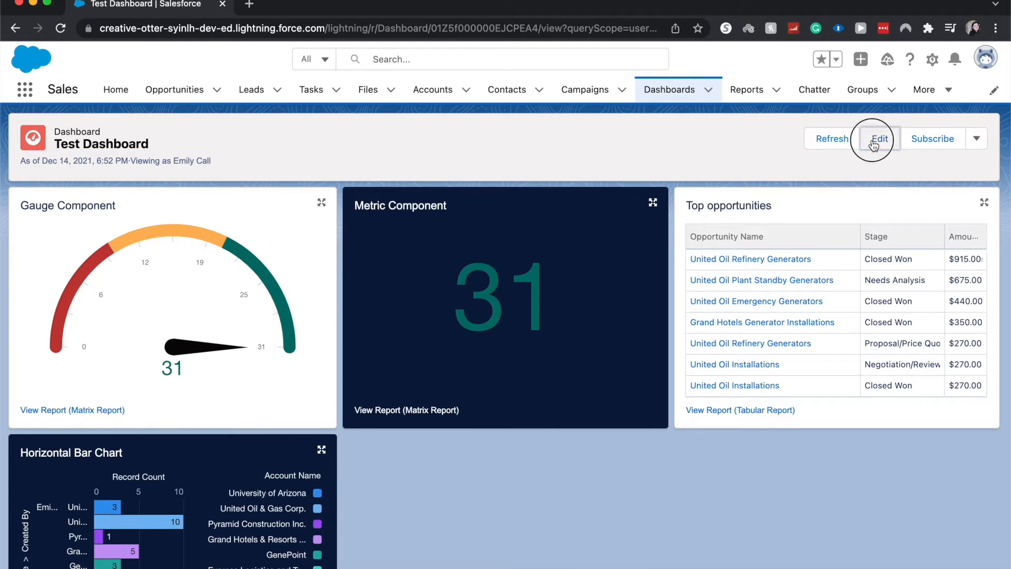
- Put Test Dashboard into edit mode and start a new component
click(879, 138)
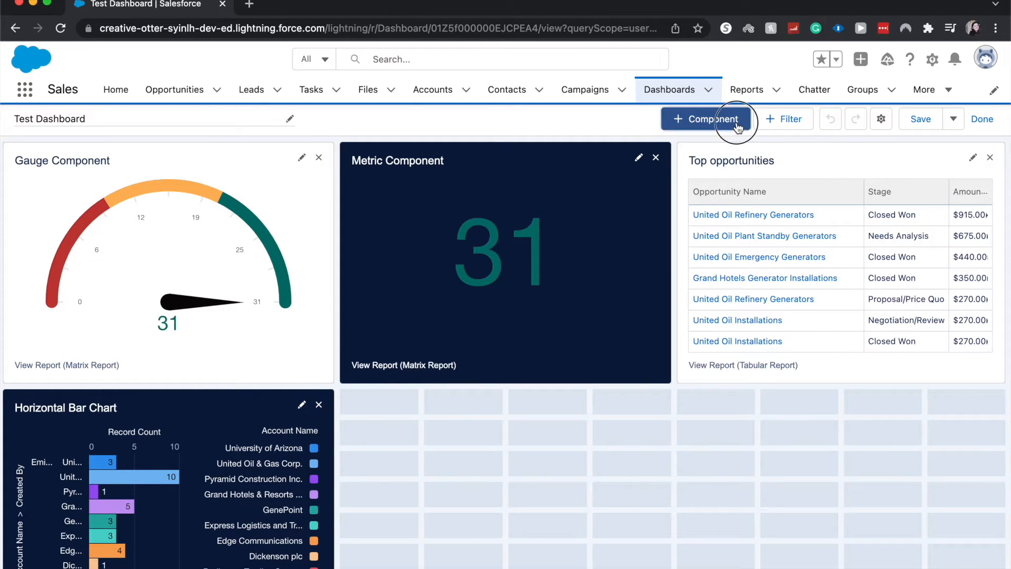
click(706, 119)
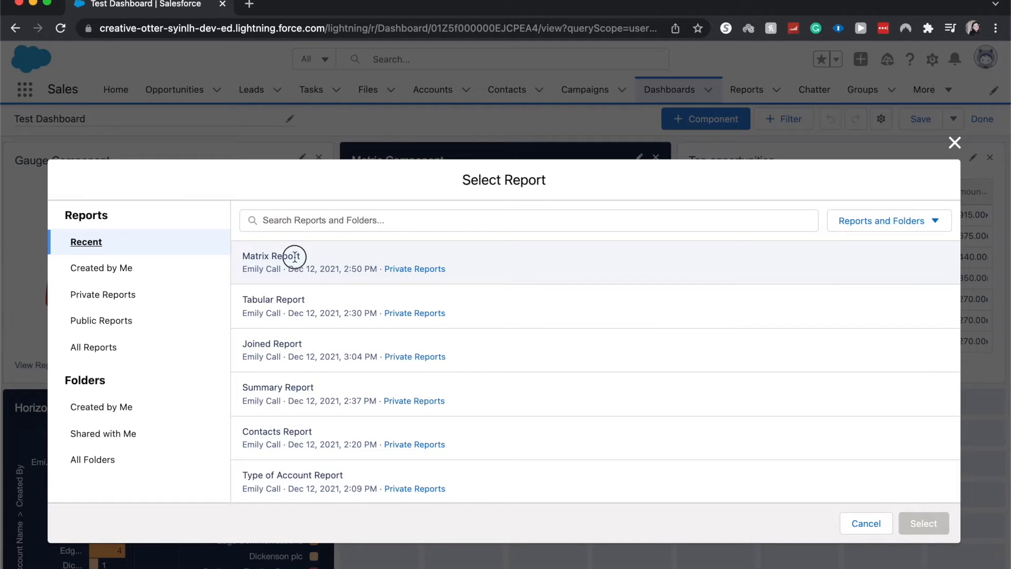
- Select Matrix Report from the Recent reports as the component's source
click(292, 256)
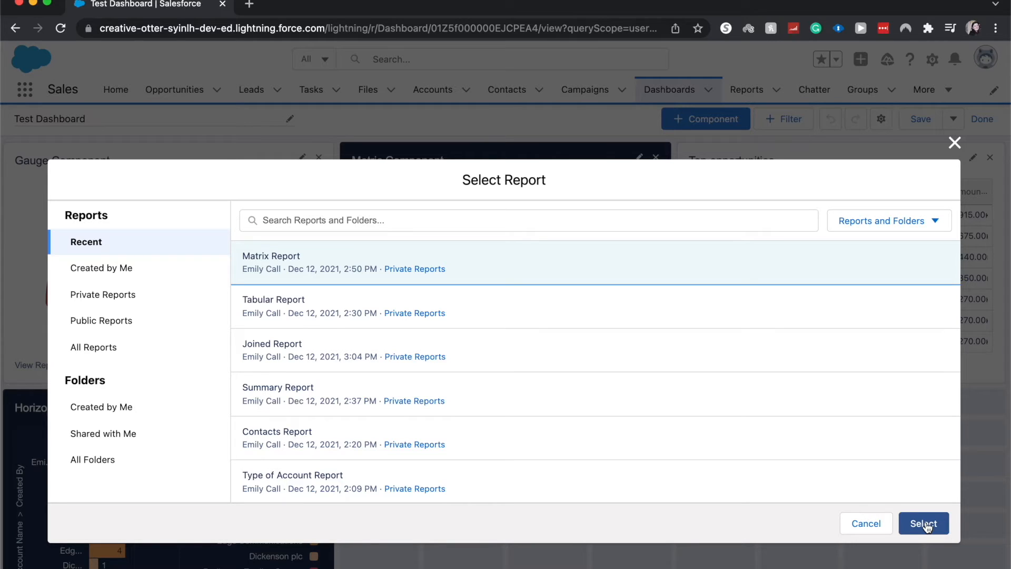
click(923, 523)
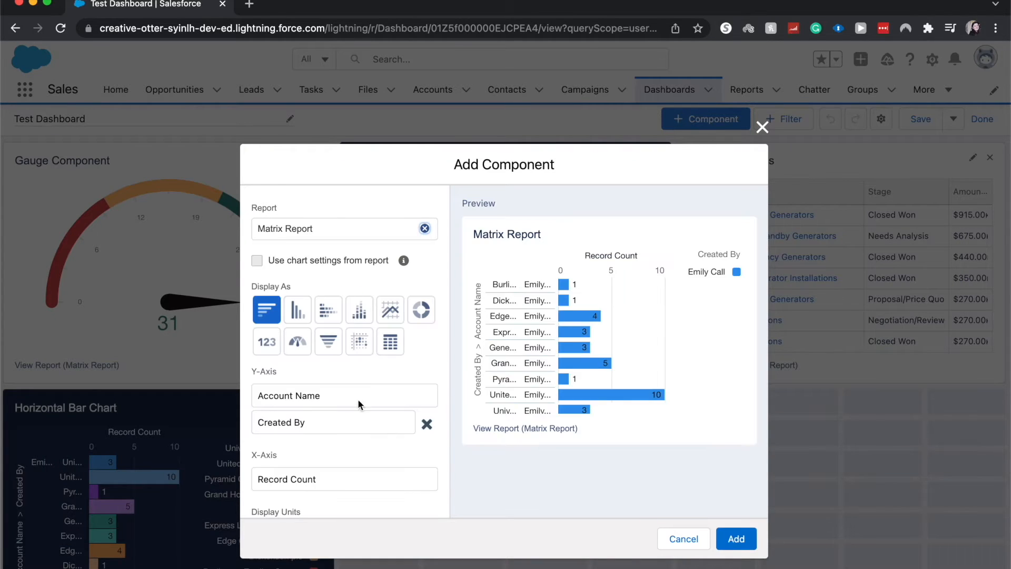
mouse_move(307, 317)
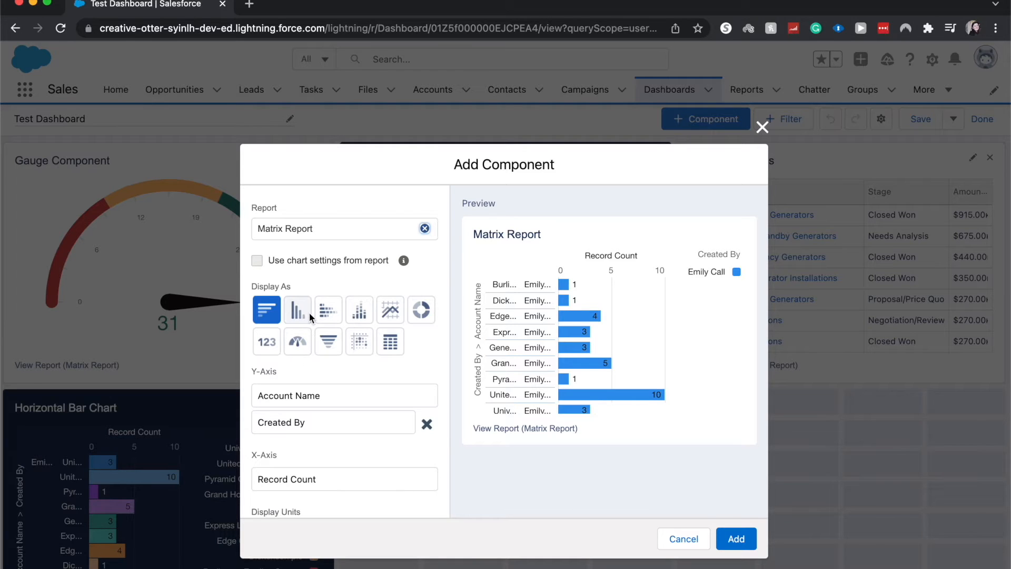
mouse_move(297, 310)
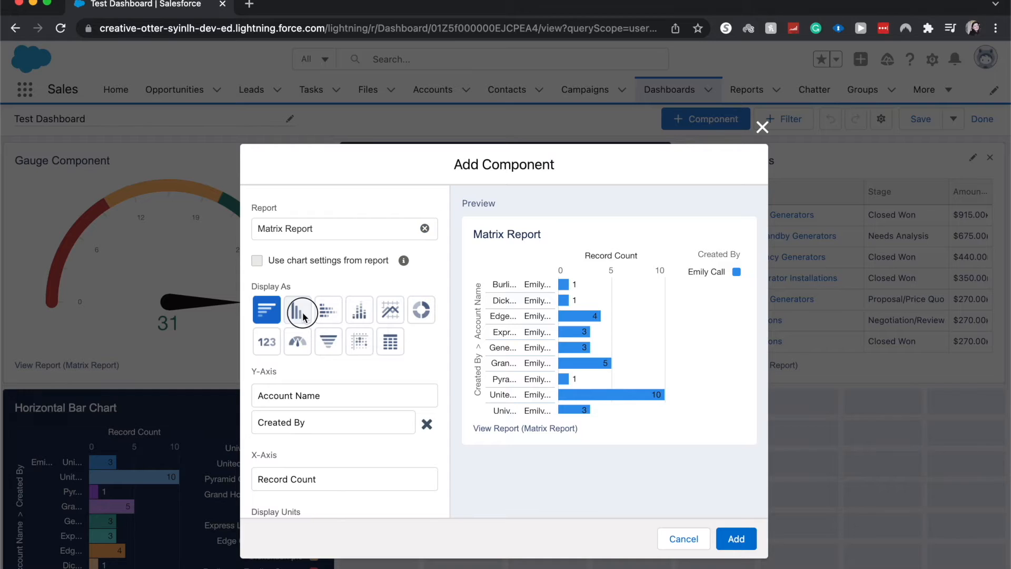
- Display as a vertical bar chart, with Account Name as the second X-axis grouping
click(298, 309)
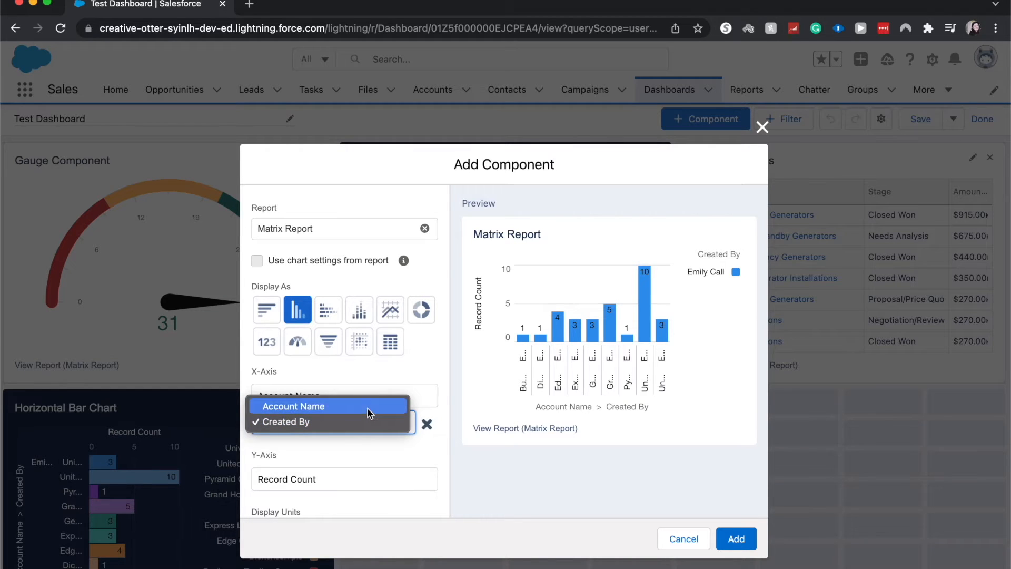
click(292, 406)
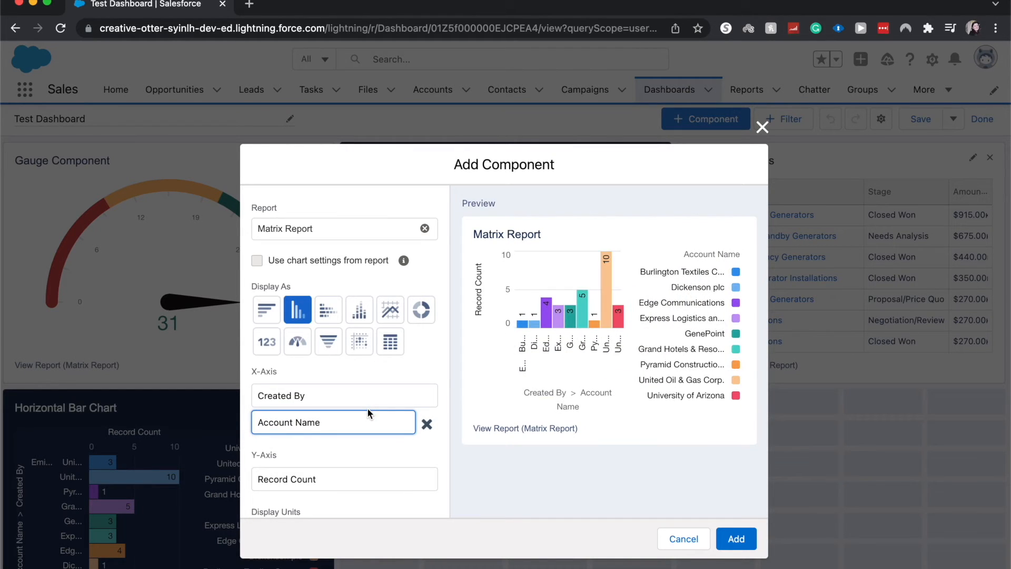
mouse_move(409, 479)
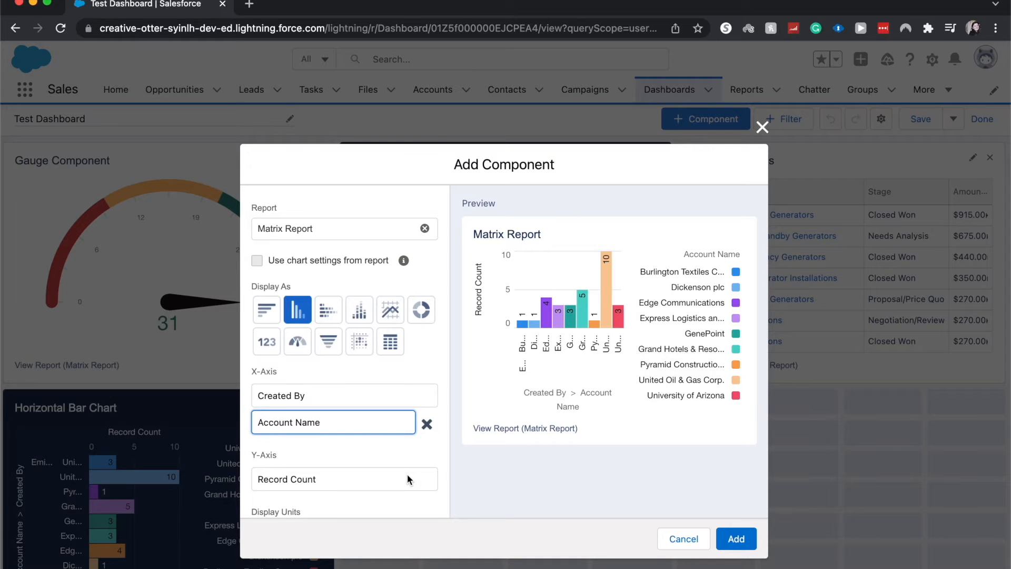
- Keep the component's display units as Shortened Number
scroll(down, 3)
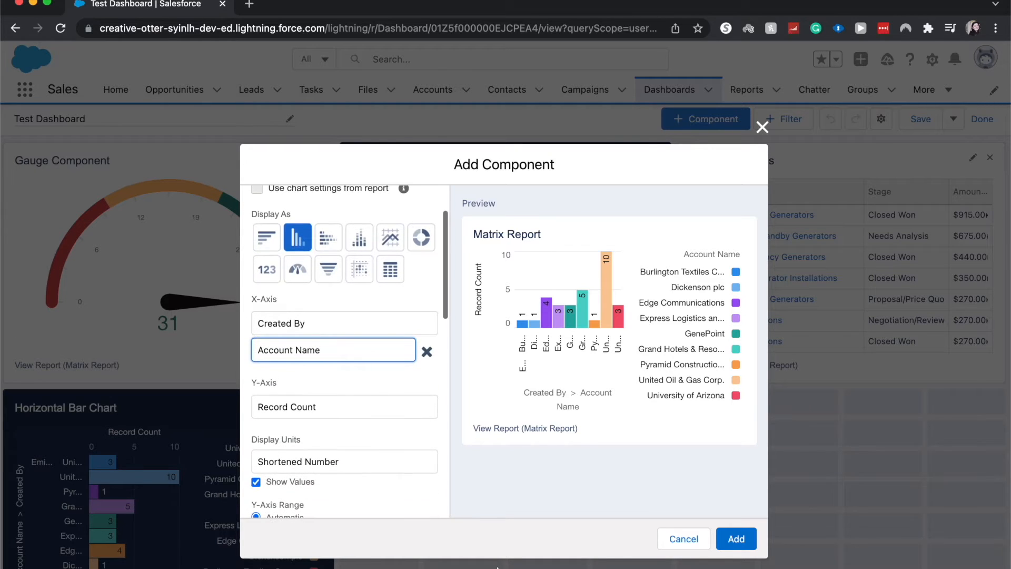
mouse_move(453, 443)
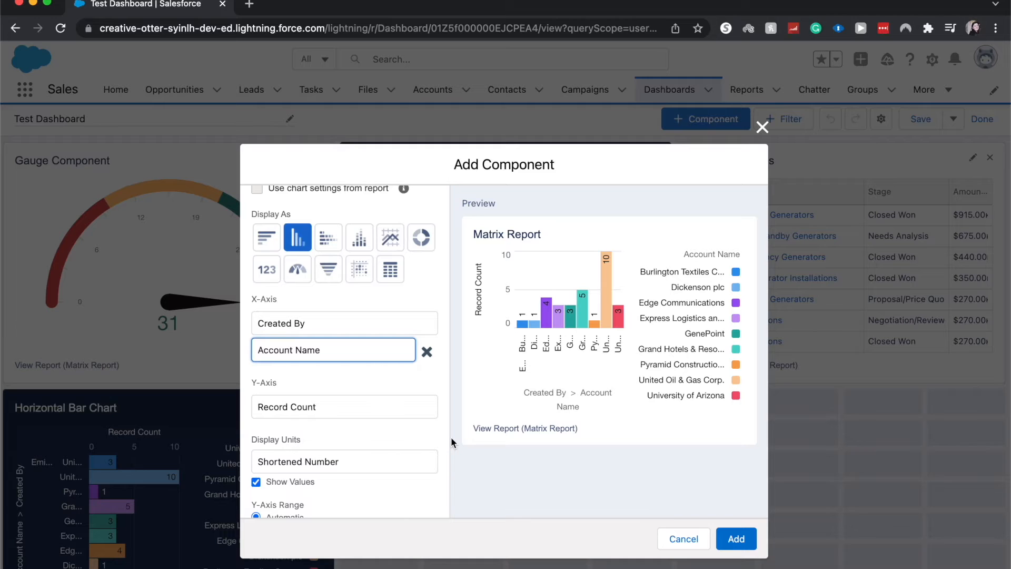
scroll(down, 3)
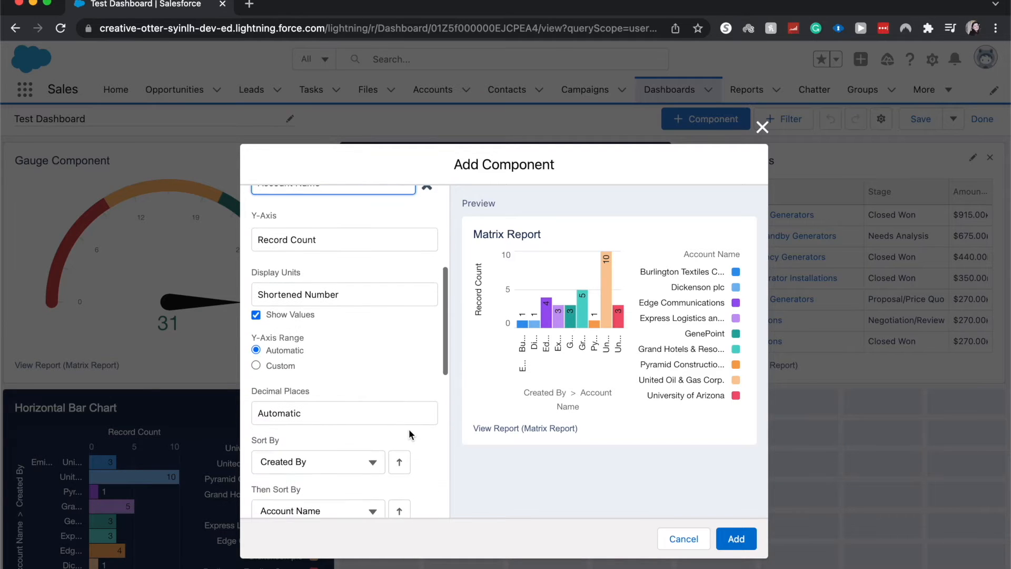
click(256, 314)
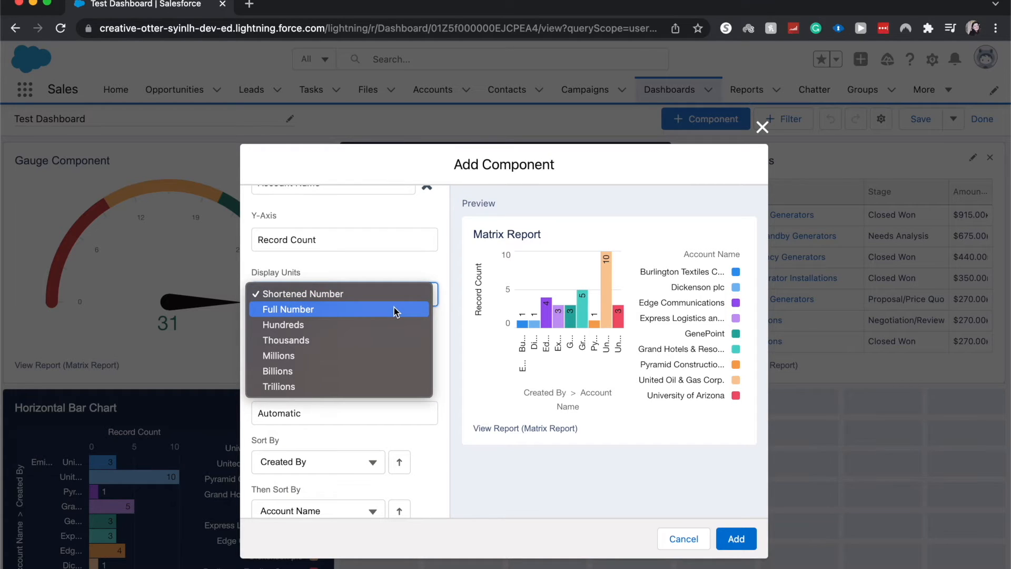
mouse_move(436, 354)
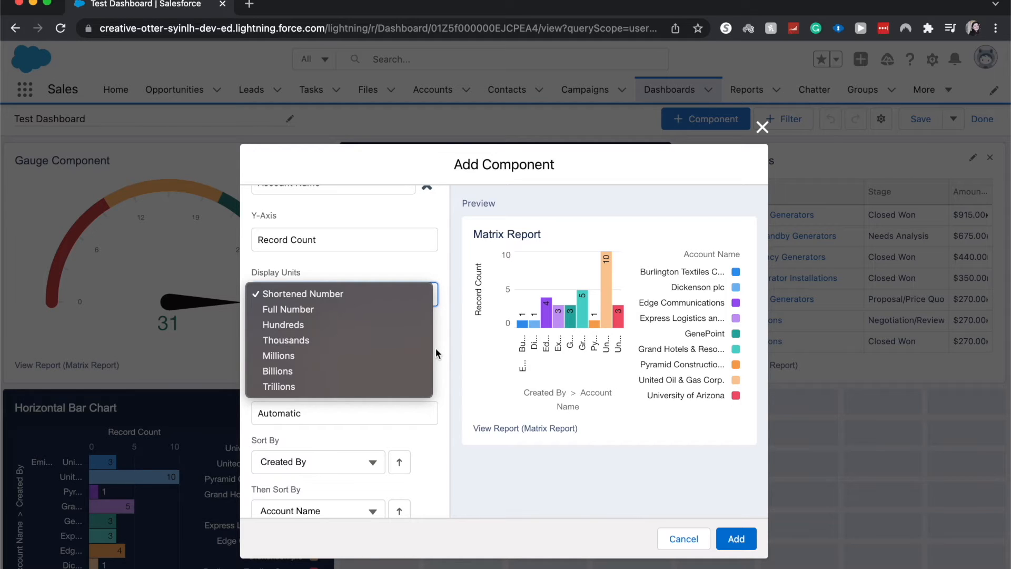
click(302, 293)
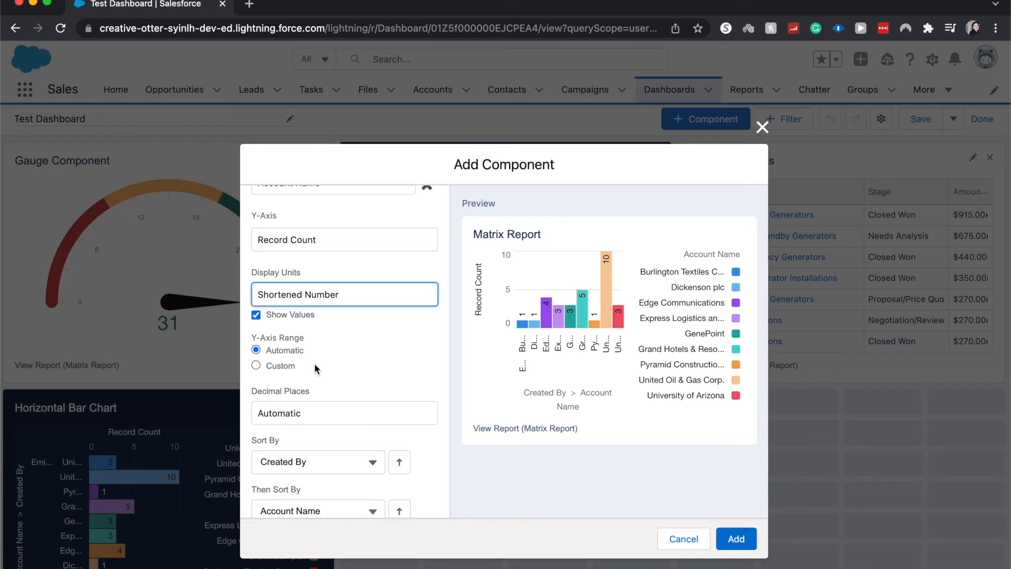
mouse_move(331, 378)
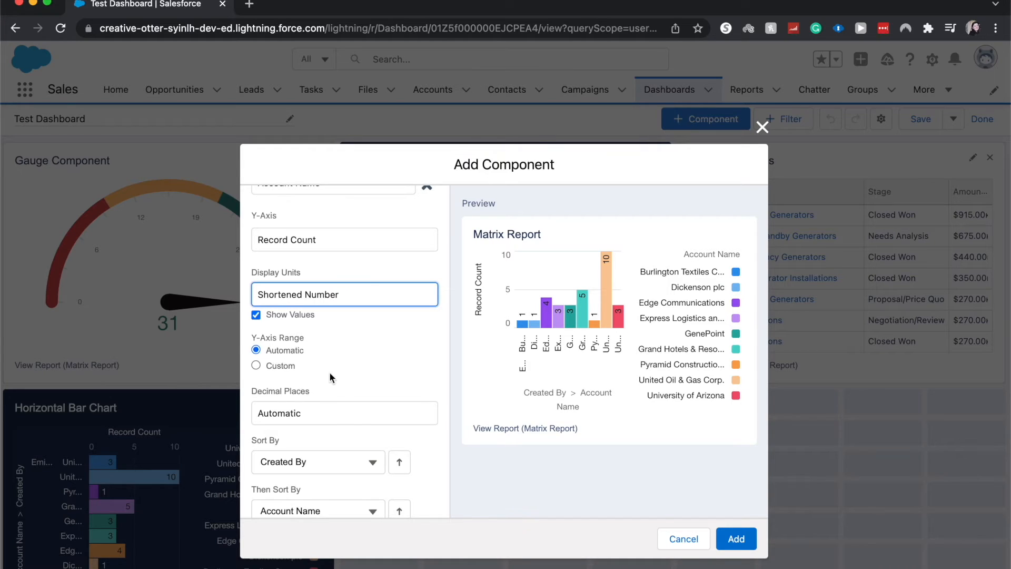
mouse_move(510, 304)
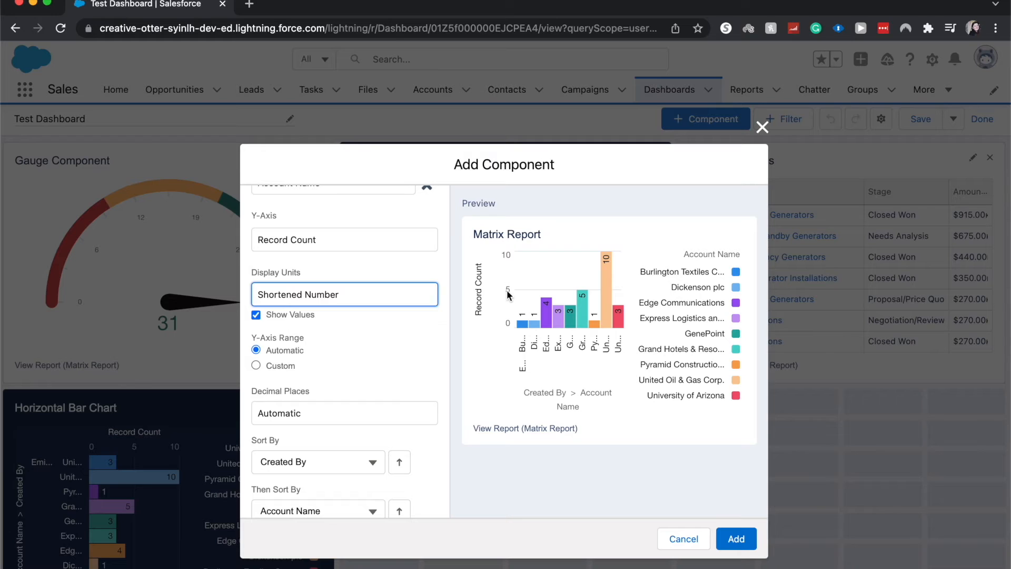
mouse_move(511, 265)
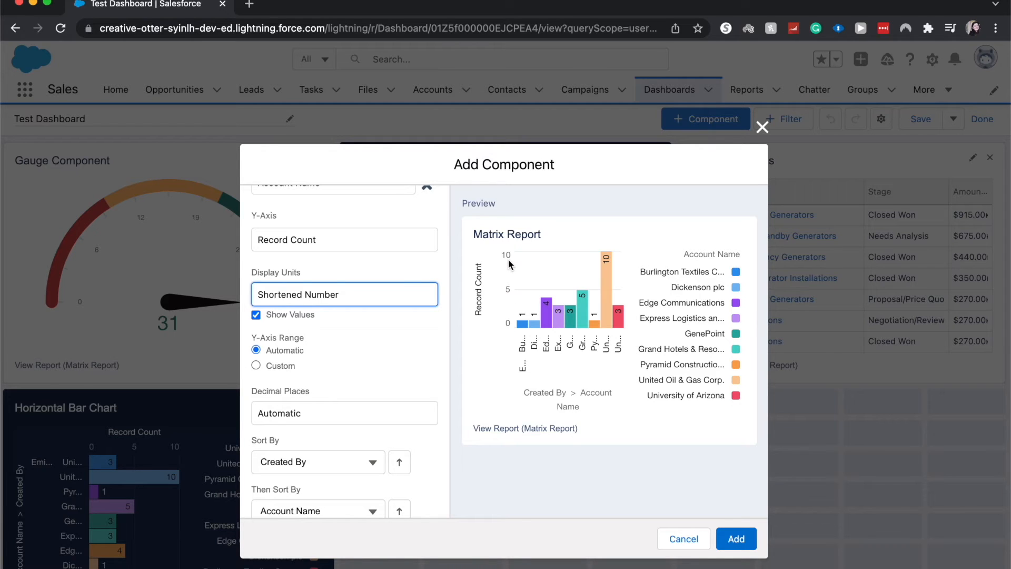
mouse_move(505, 367)
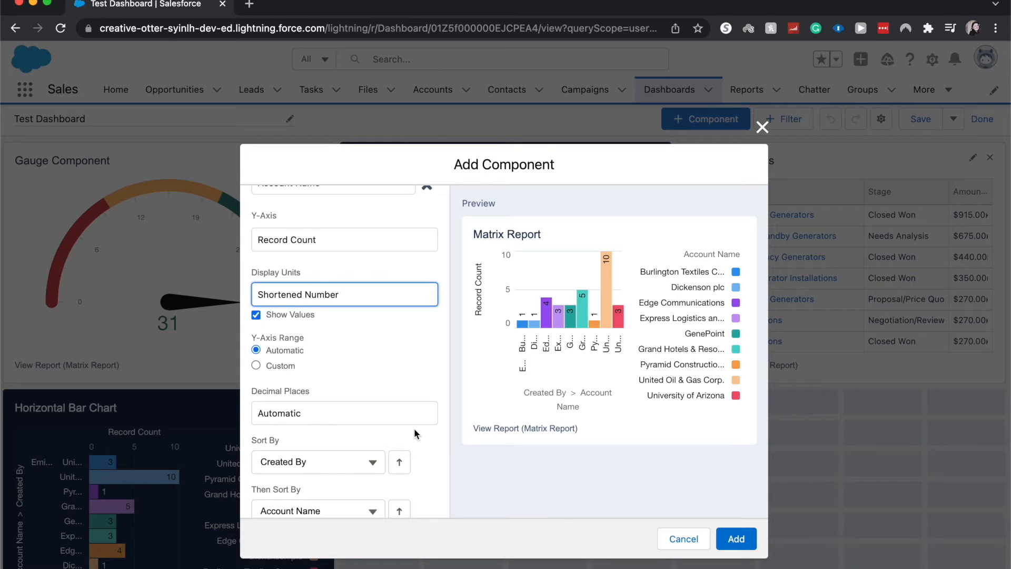
- Sort by Created By, then by Account Name
scroll(down, 3)
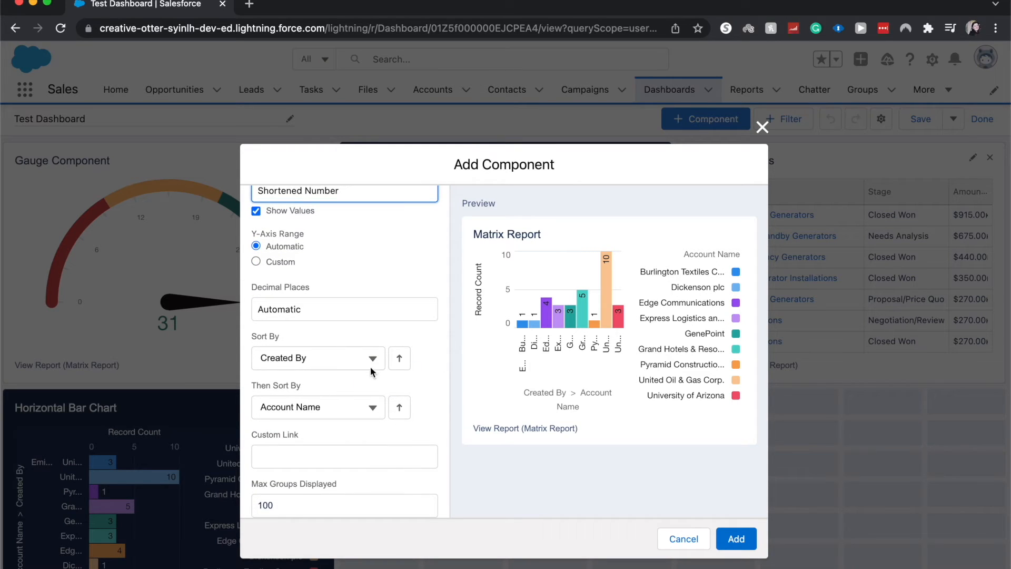
click(317, 358)
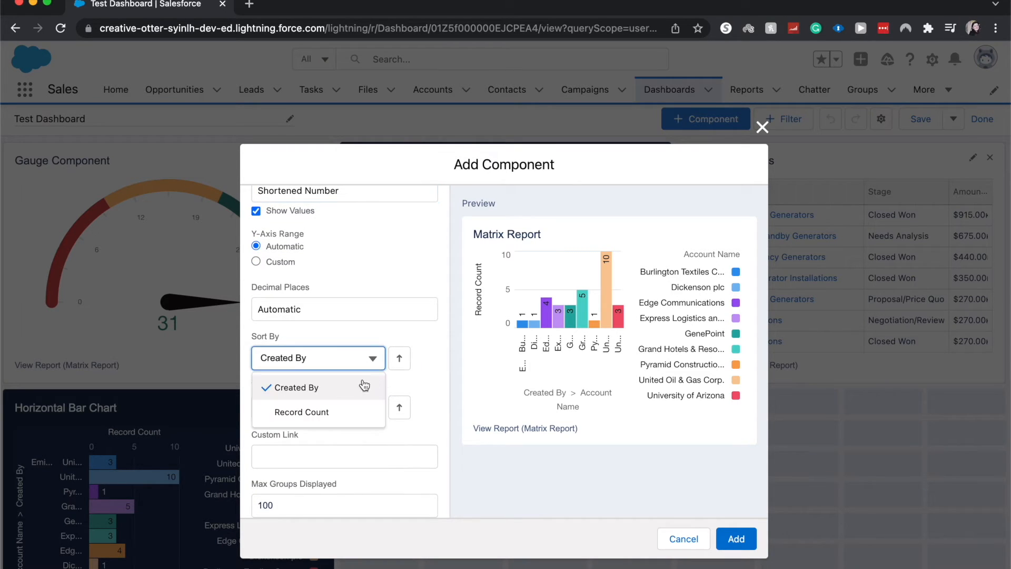
click(297, 387)
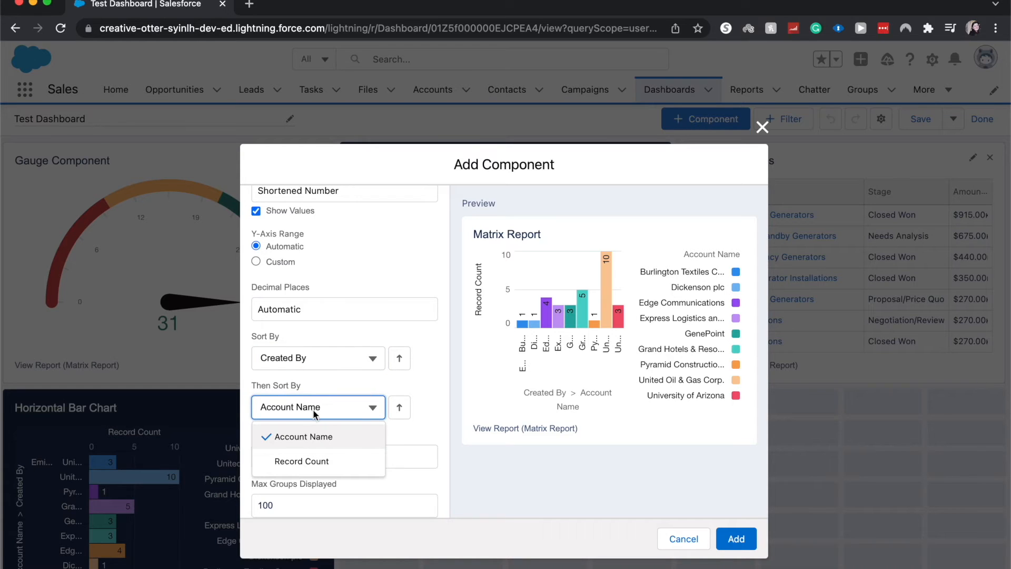
mouse_move(432, 444)
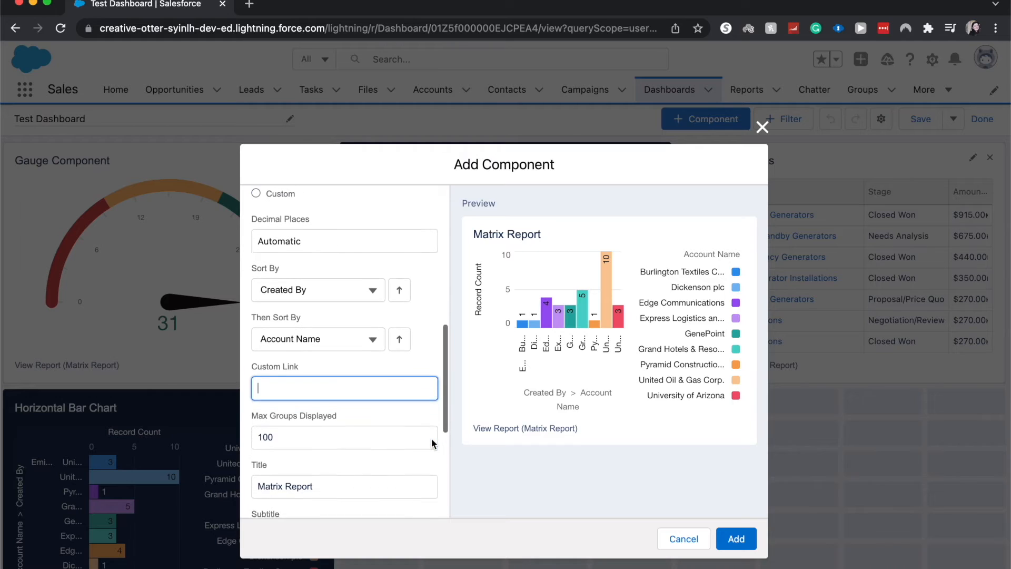
scroll(down, 3)
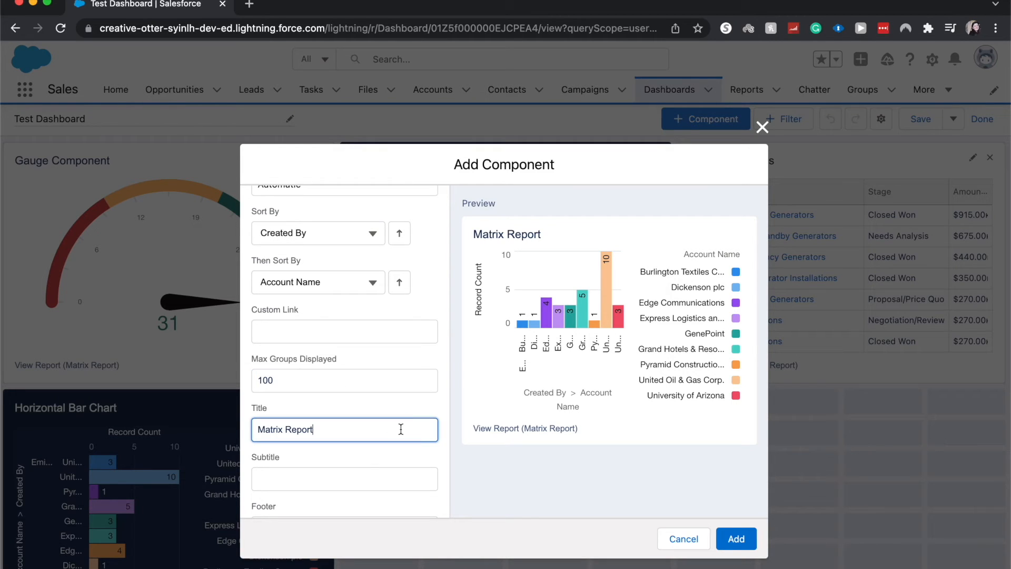
- Replace the 'Matrix Report' title with 'Vertical Bar Chart' and refresh the preview
key(Backspace)
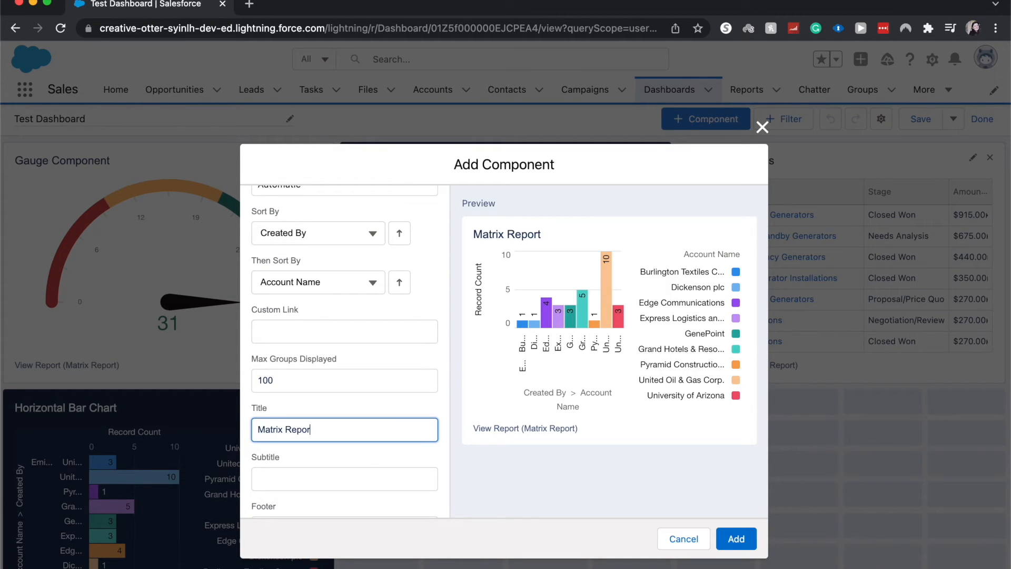
key(Backspace)
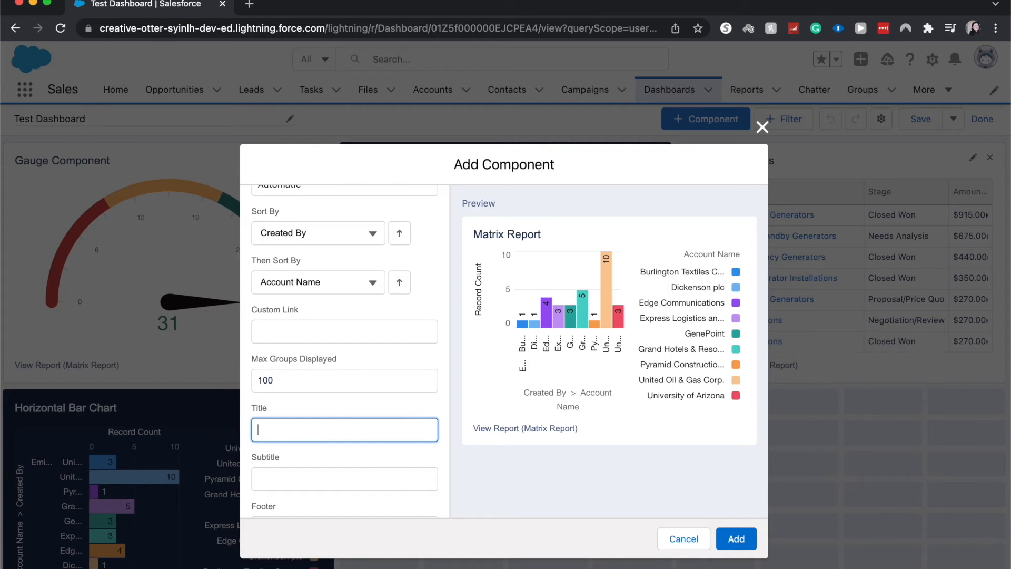
text(Vertical)
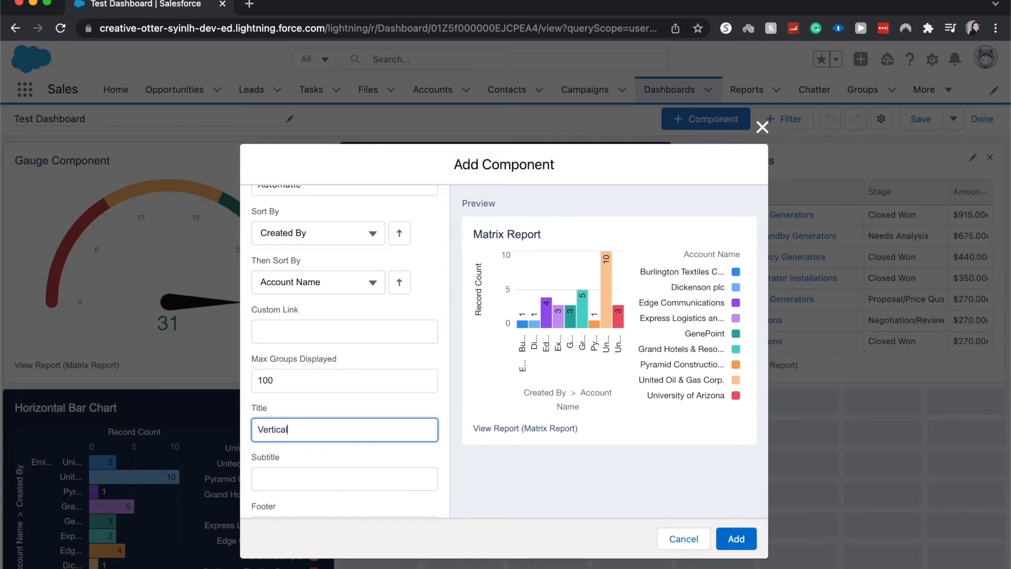
text(Bar Chart)
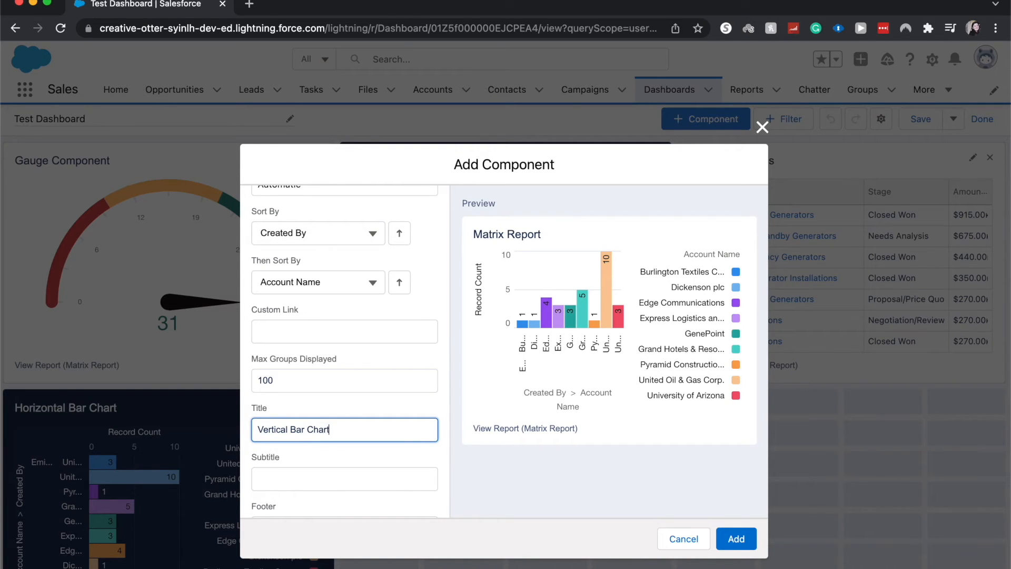
click(344, 479)
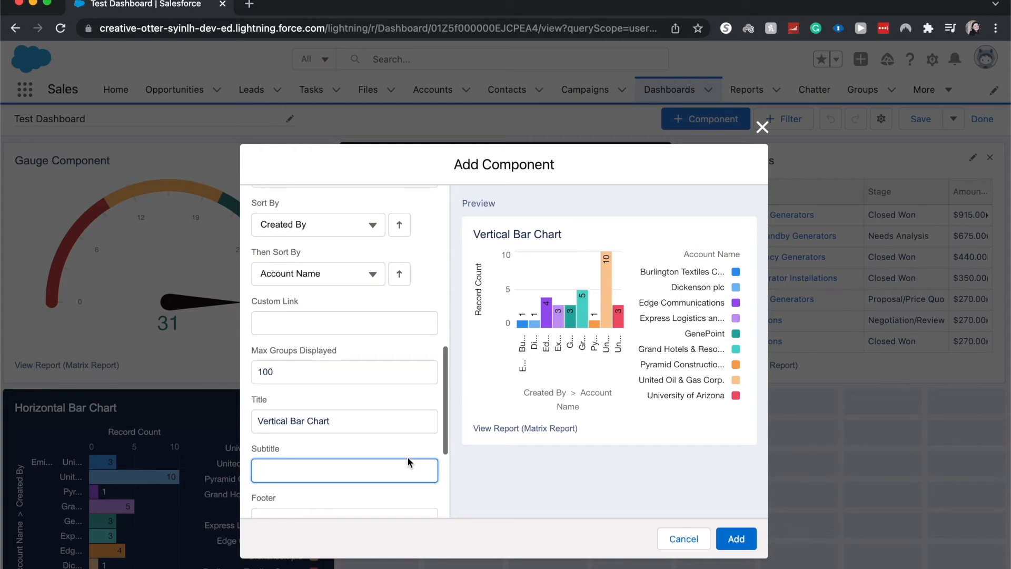
- Set Legend Position to Bottom and add the chart to Test Dashboard
scroll(down, 3)
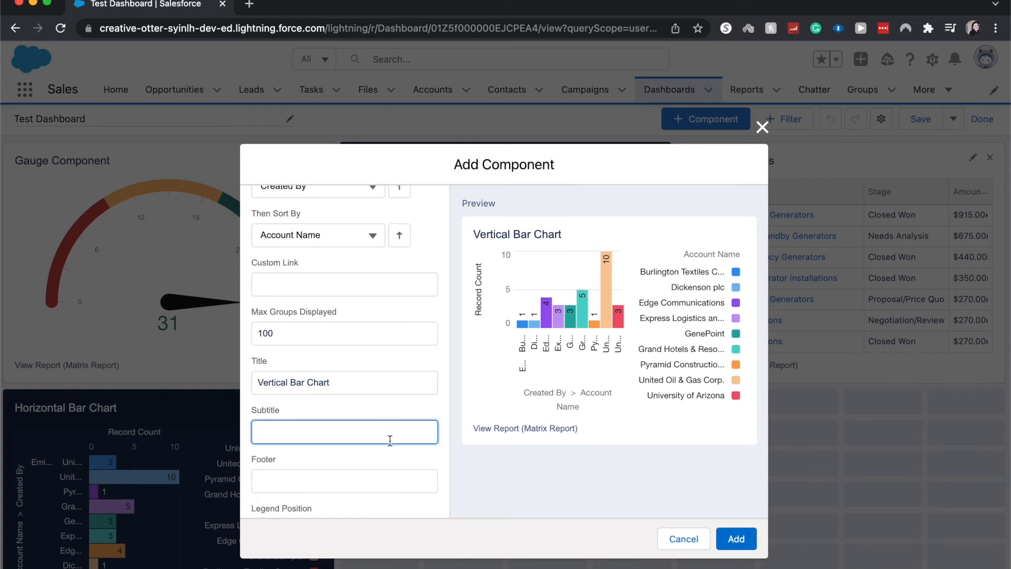
scroll(down, 3)
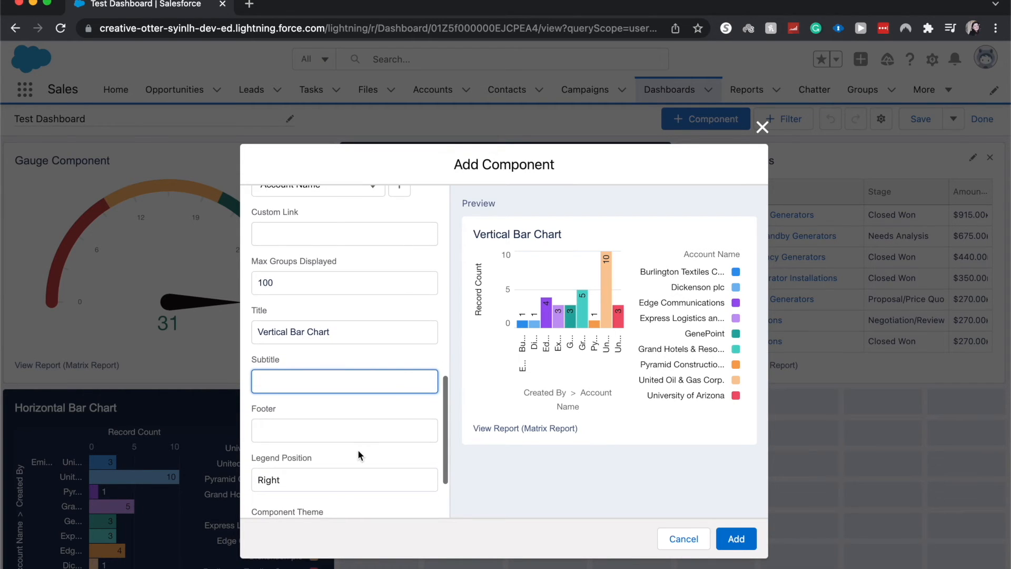
mouse_move(355, 494)
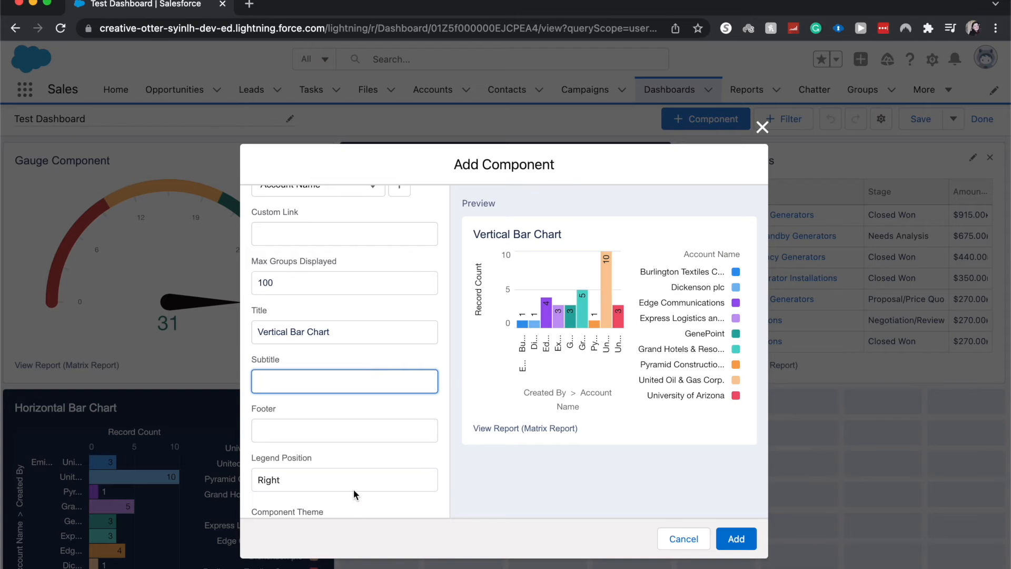
click(344, 479)
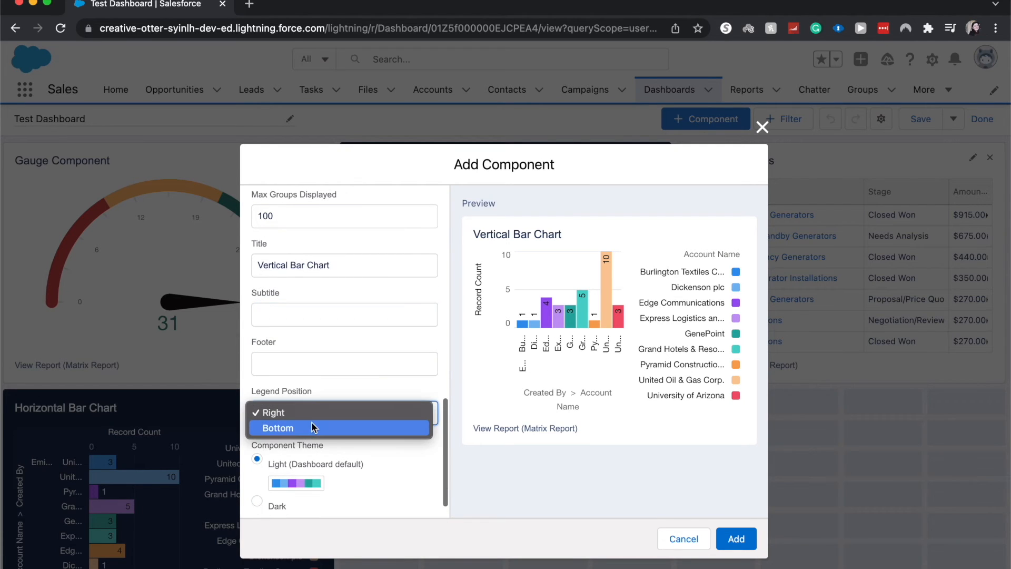
click(277, 428)
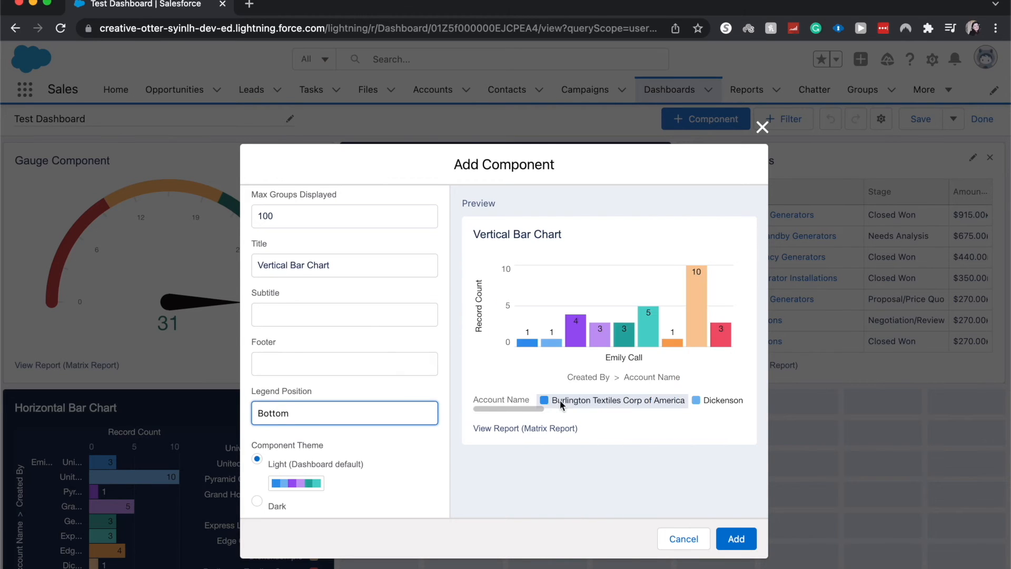
scroll(down, 3)
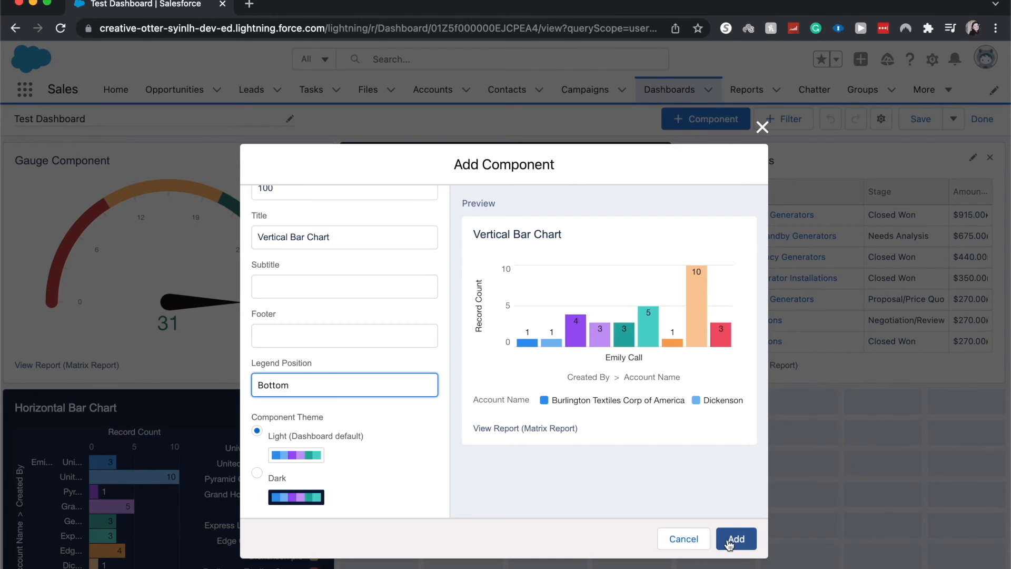
click(736, 538)
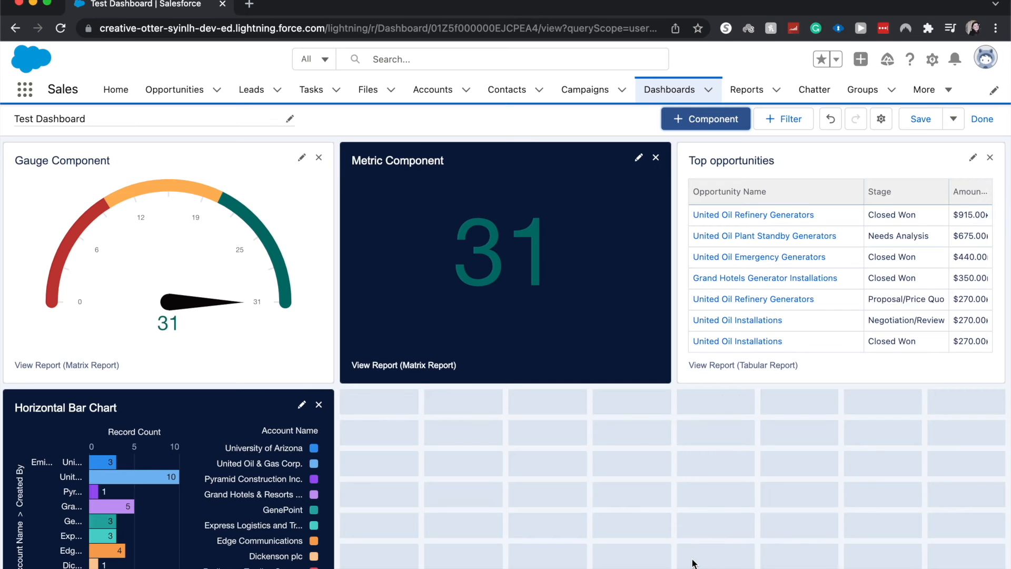
- Save Test Dashboard with the new Vertical Bar Chart component
scroll(down, 3)
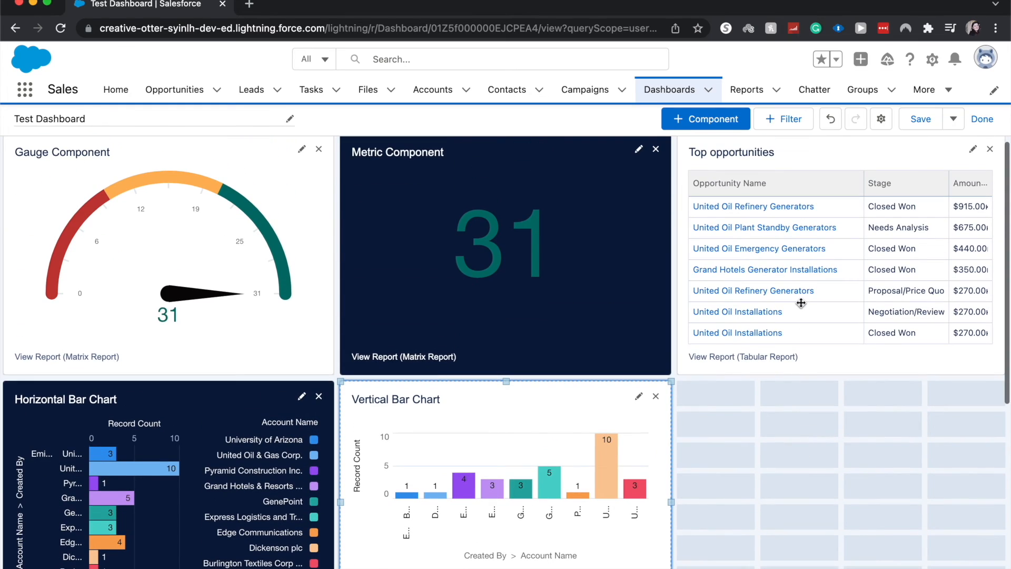
mouse_move(711, 403)
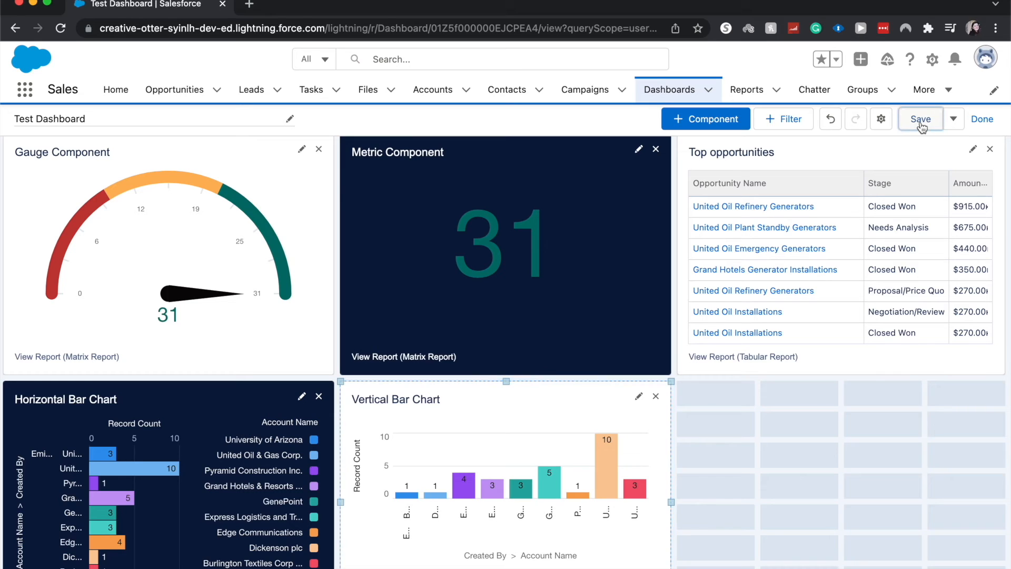
click(920, 119)
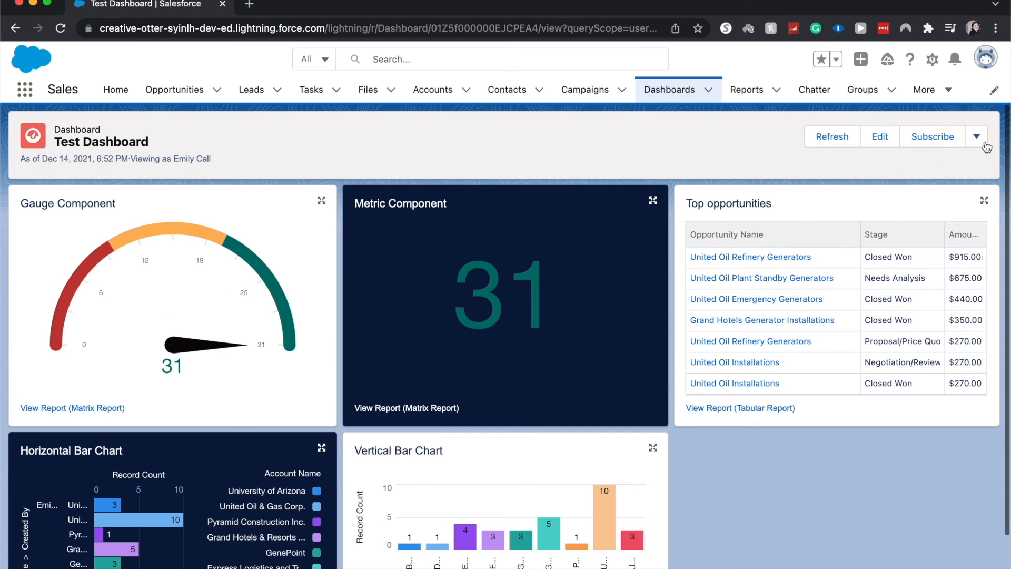
- Show Test Dashboard's extra actions: Download, Save As, New Dashboard, Delete
click(976, 136)
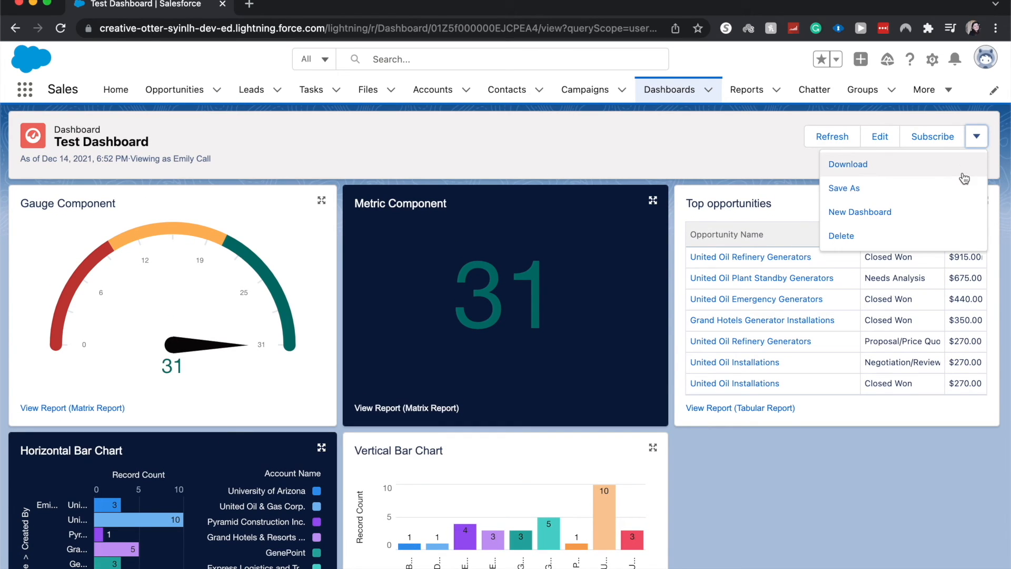
mouse_move(947, 212)
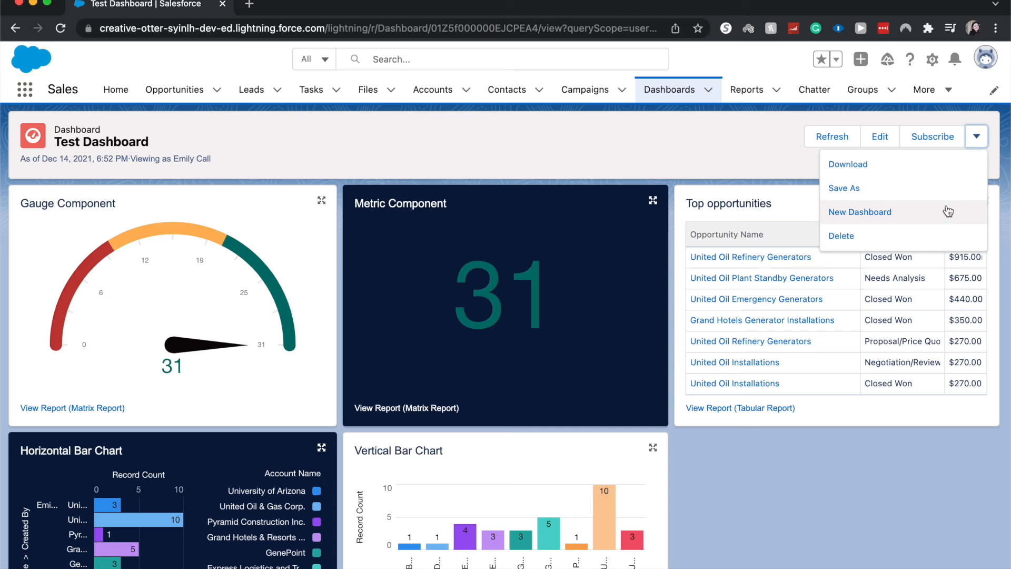
mouse_move(836, 503)
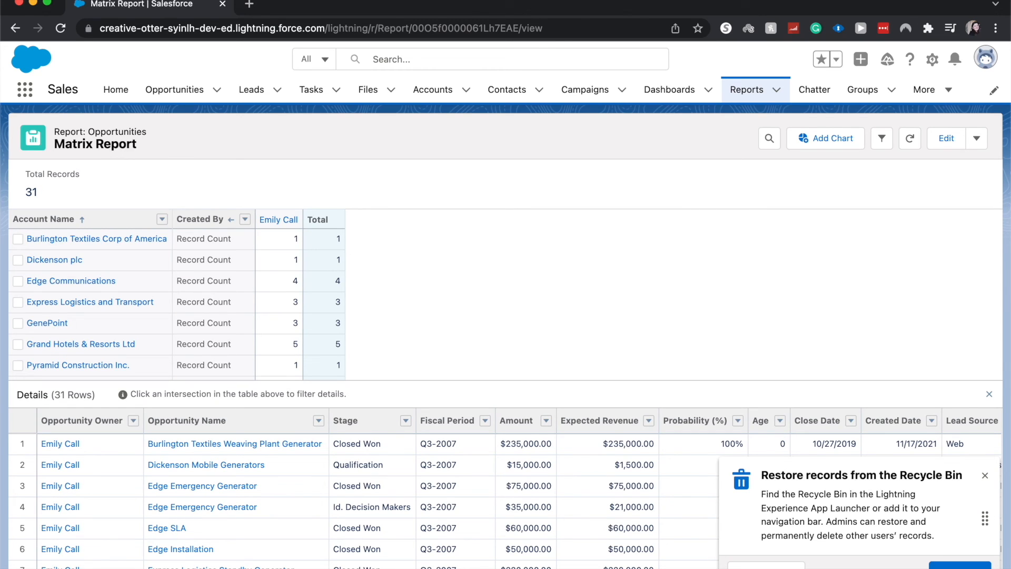
mouse_move(366, 523)
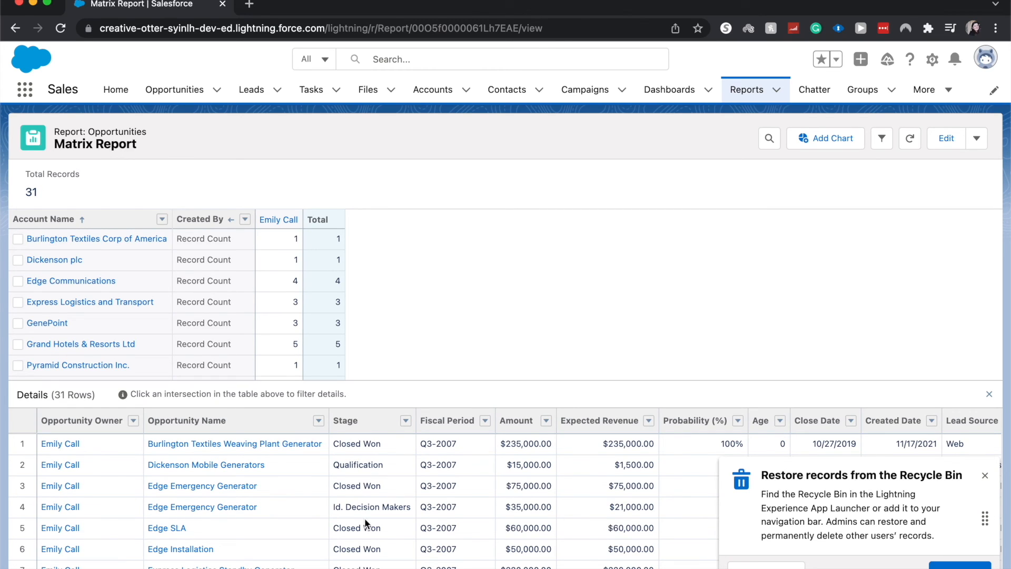
scroll(down, 3)
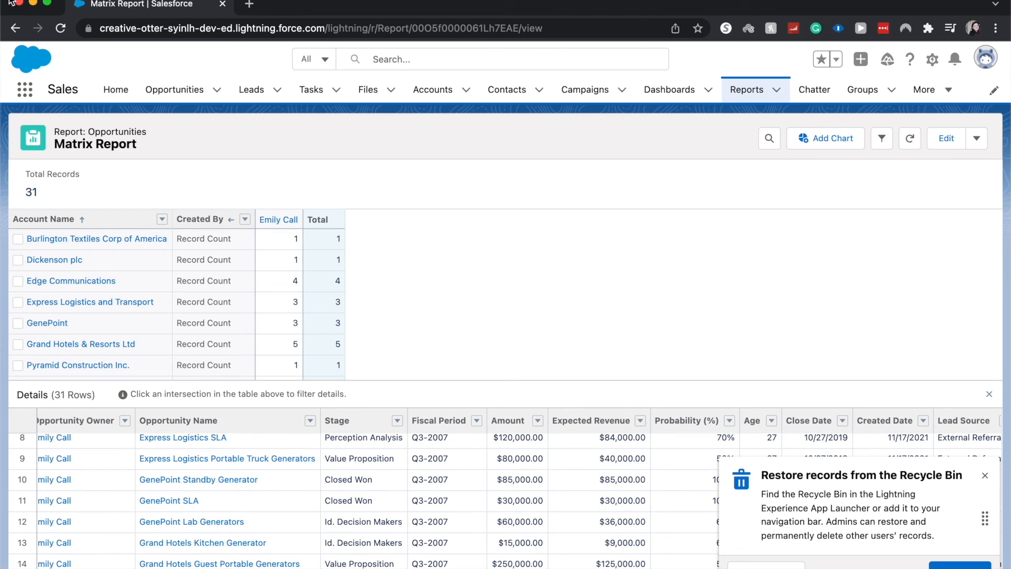
click(669, 89)
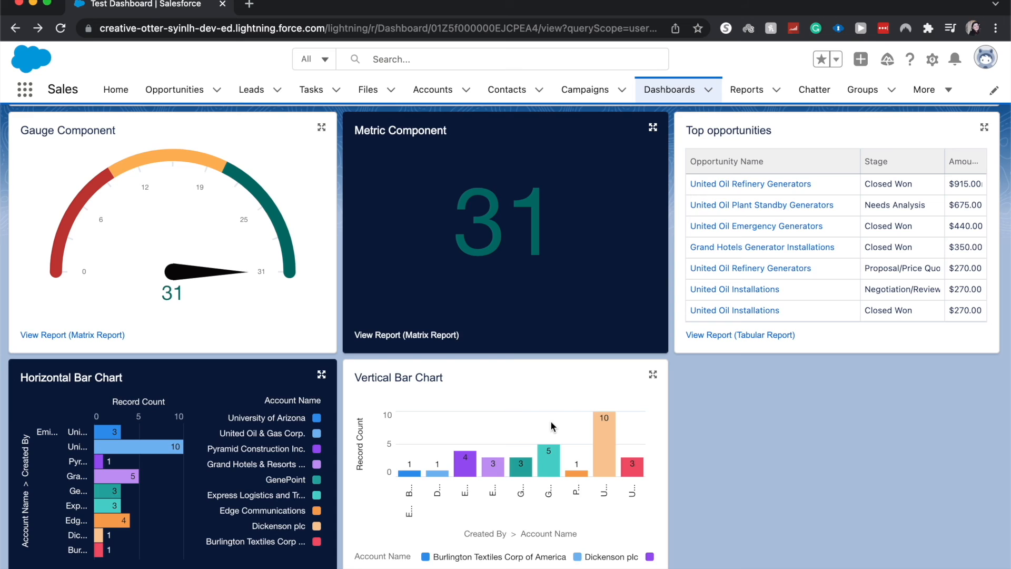
mouse_move(512, 425)
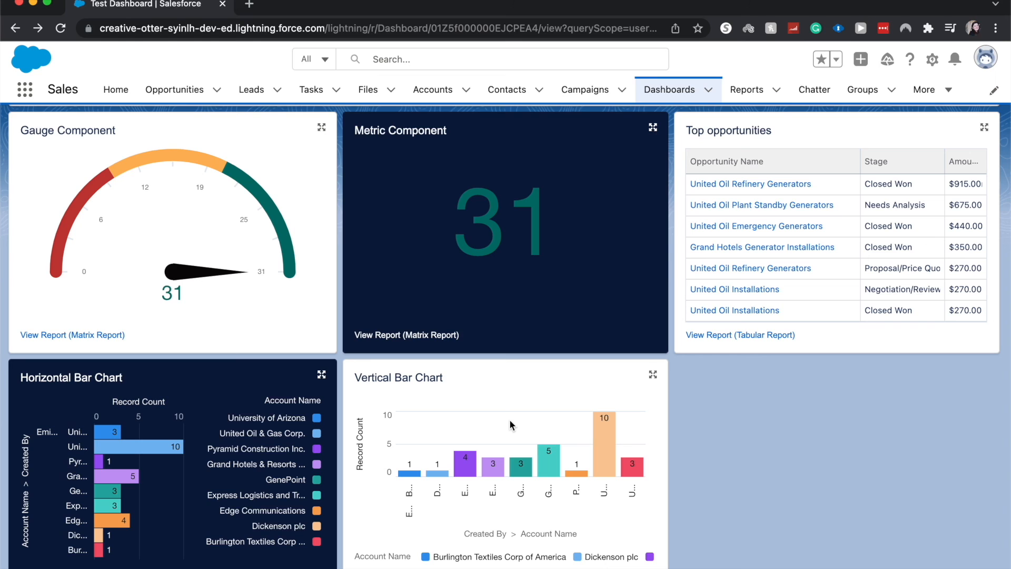
mouse_move(499, 248)
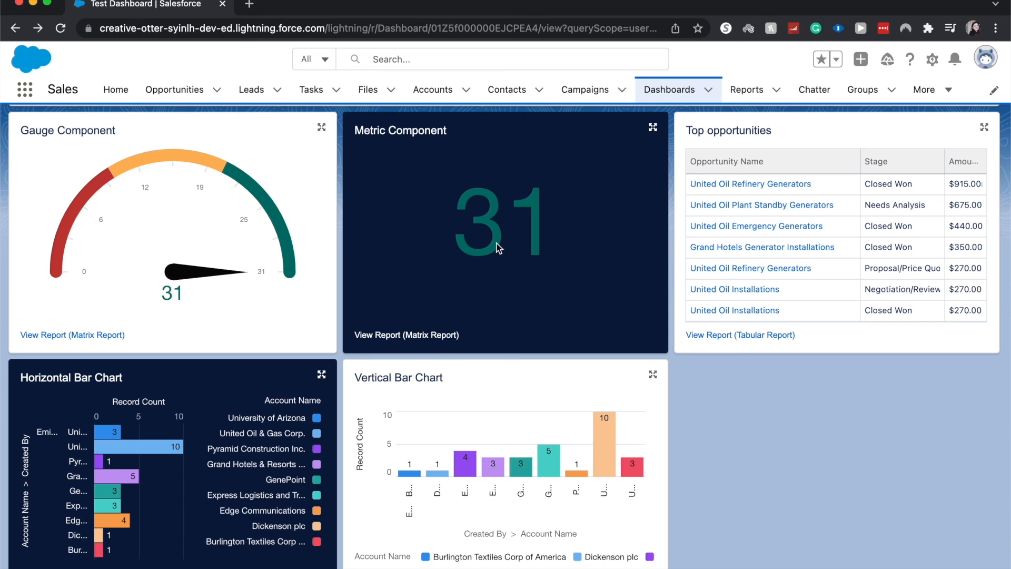